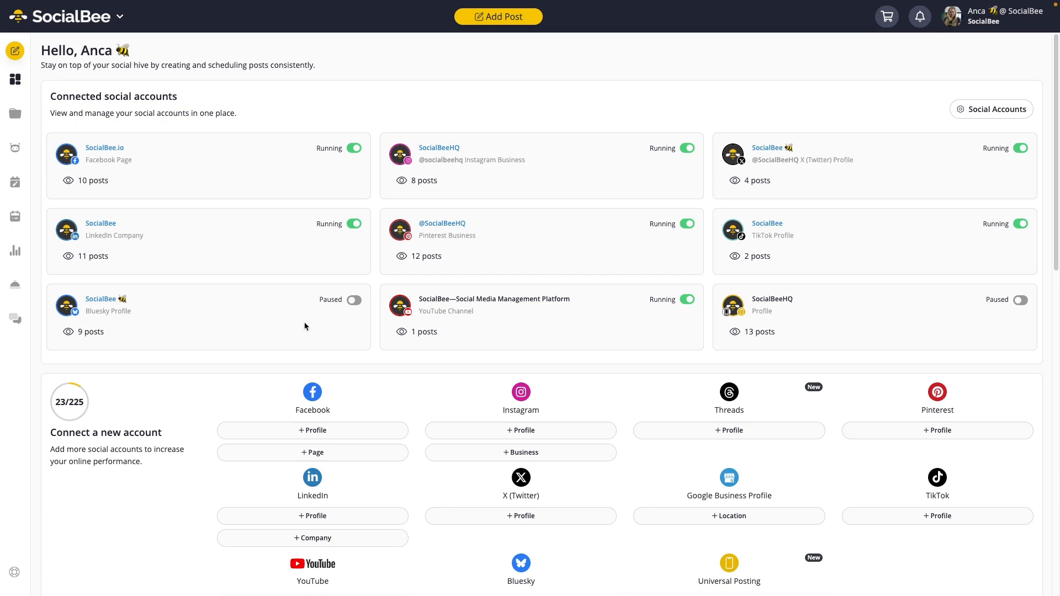
mouse_move(573, 104)
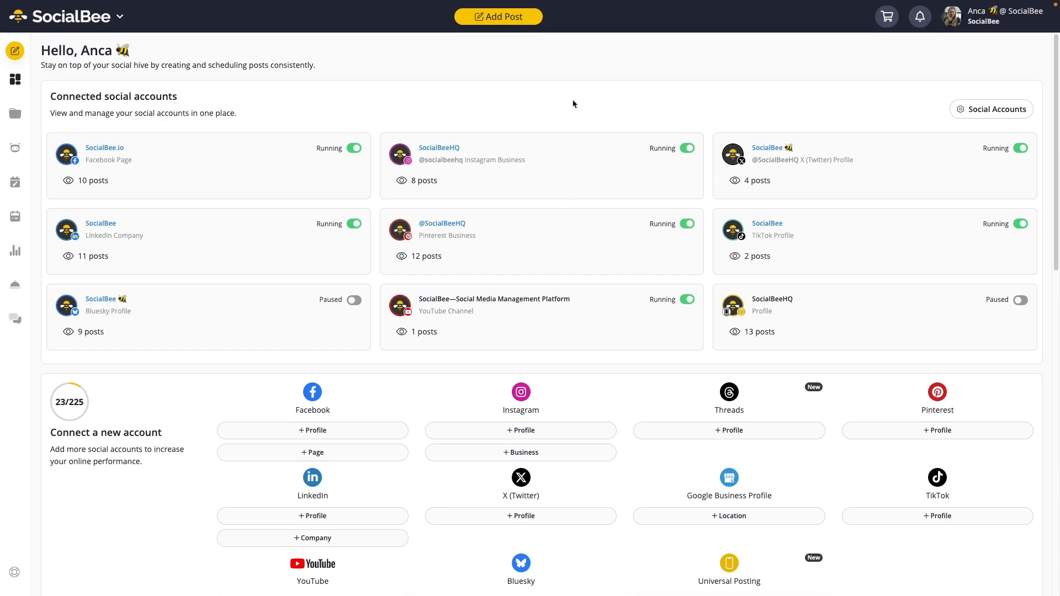
mouse_move(498, 16)
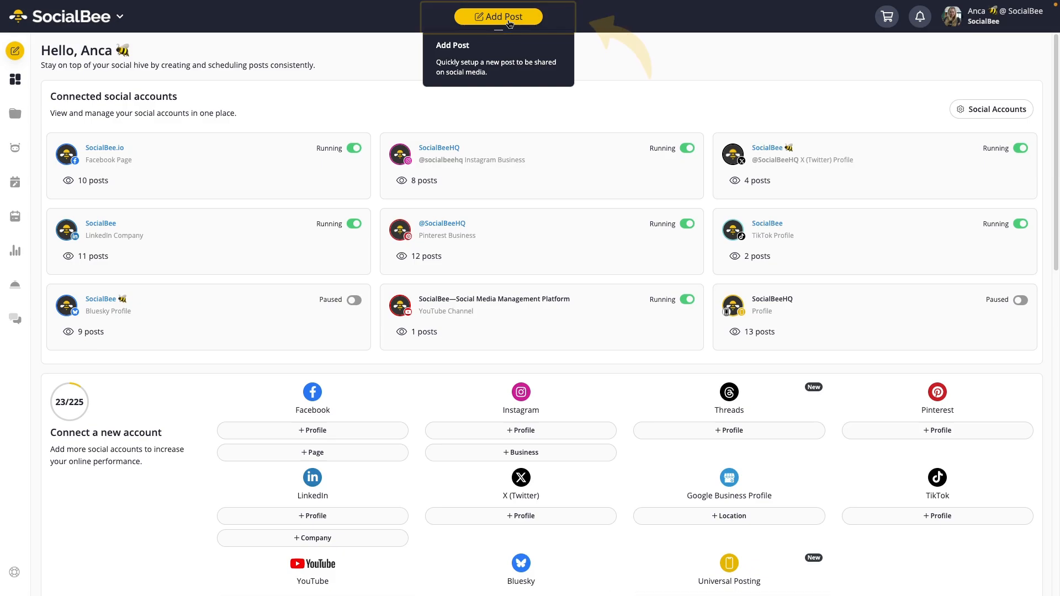
Start a new post with the SocialBee LinkedIn page added and show the AI writing options
click(498, 16)
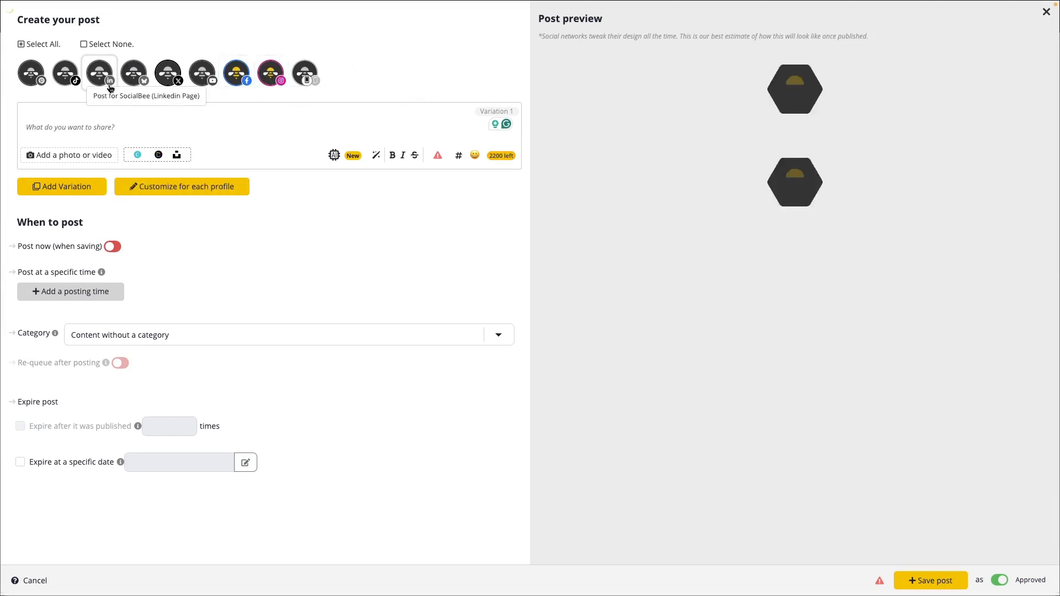
click(98, 73)
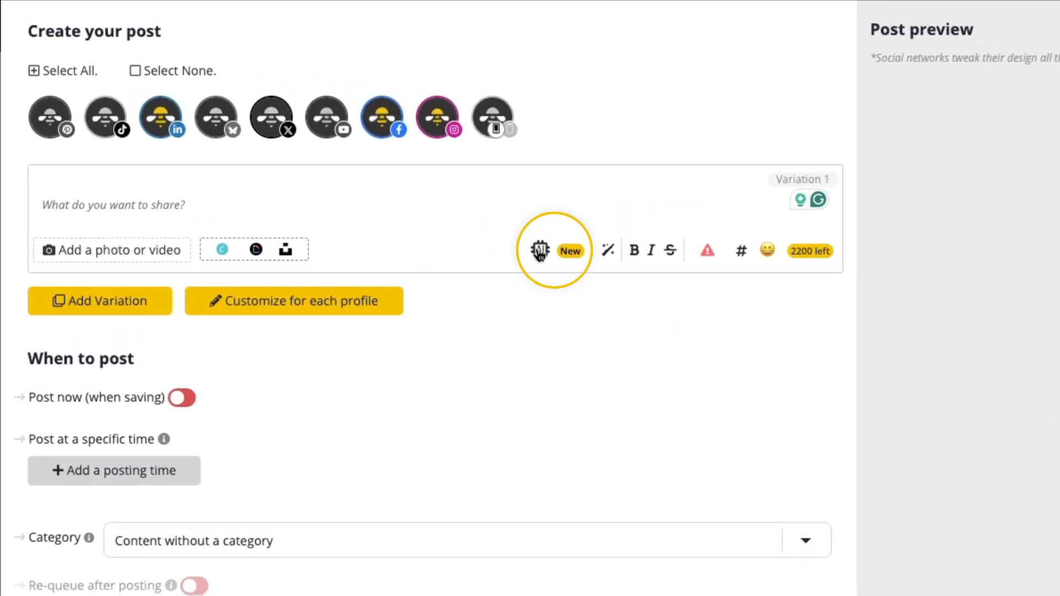
click(540, 251)
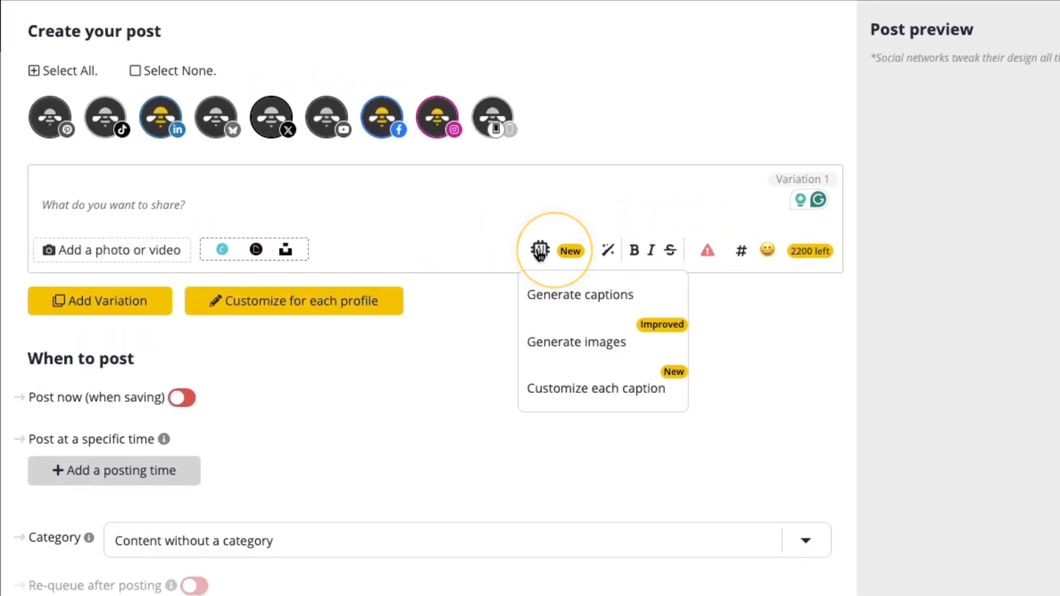
mouse_move(576, 342)
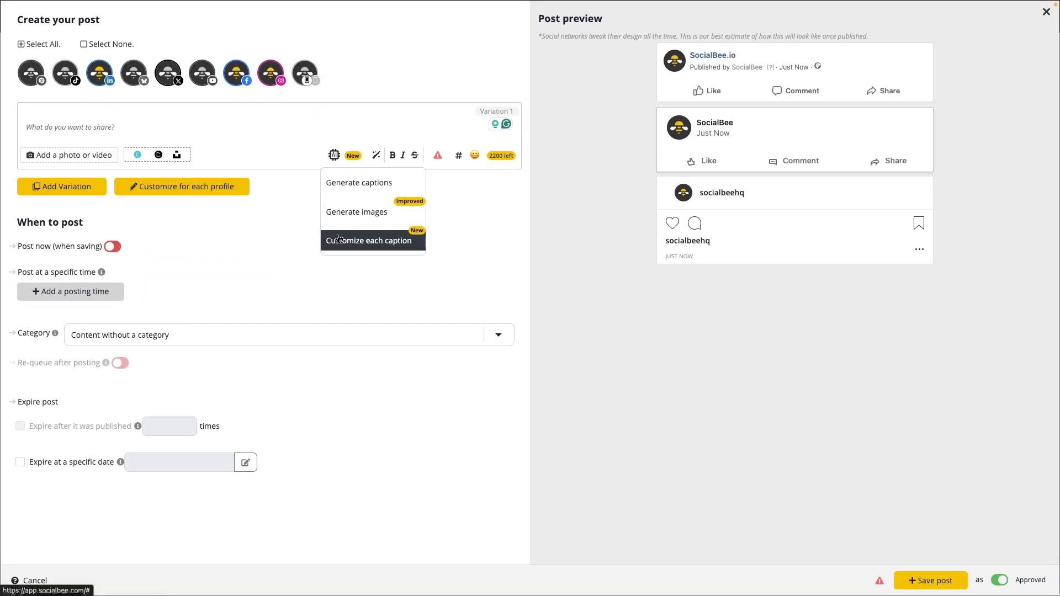
mouse_move(359, 182)
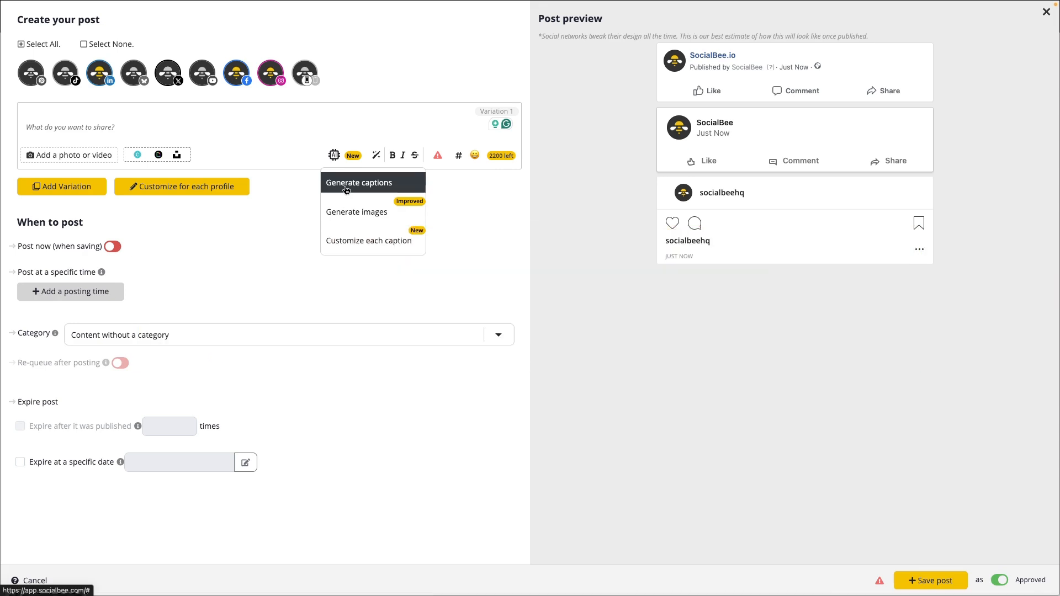
Load the Fitness Trainers healthy breakfast recipe prompt into the caption generator and favorite it
click(360, 182)
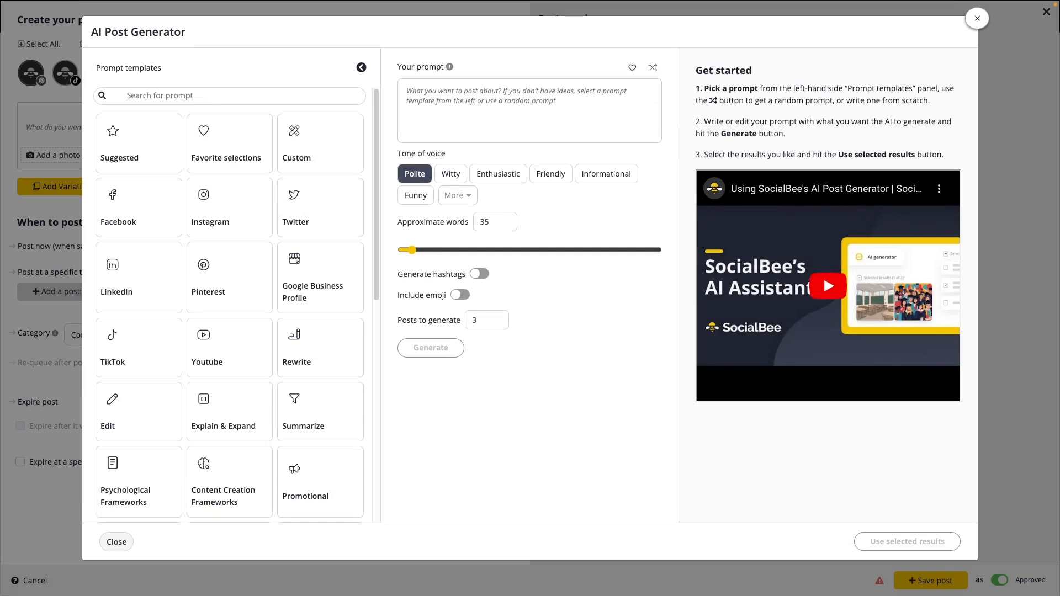
scroll(down, 3)
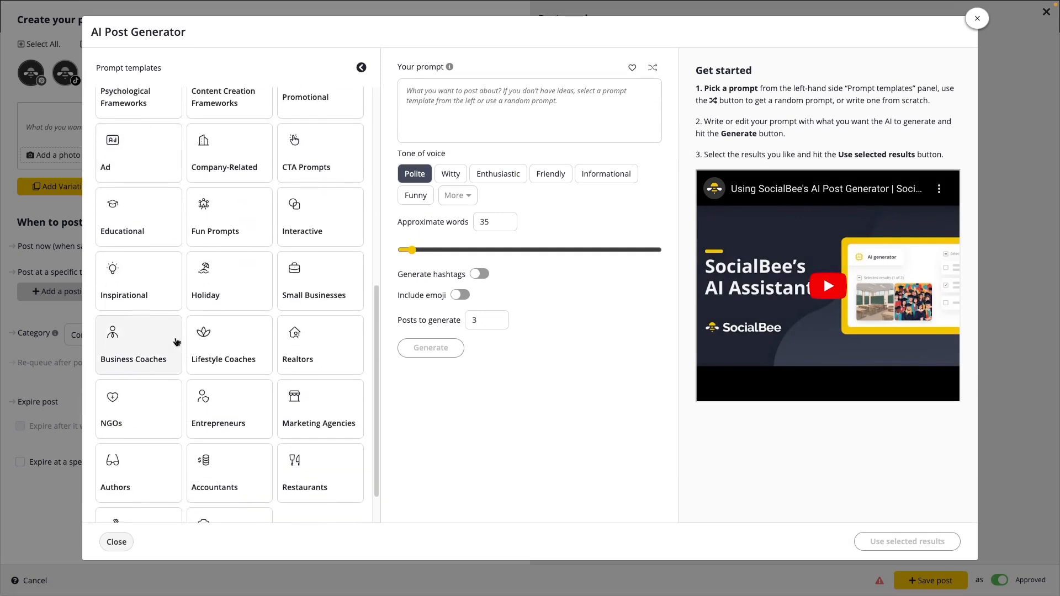
scroll(down, 3)
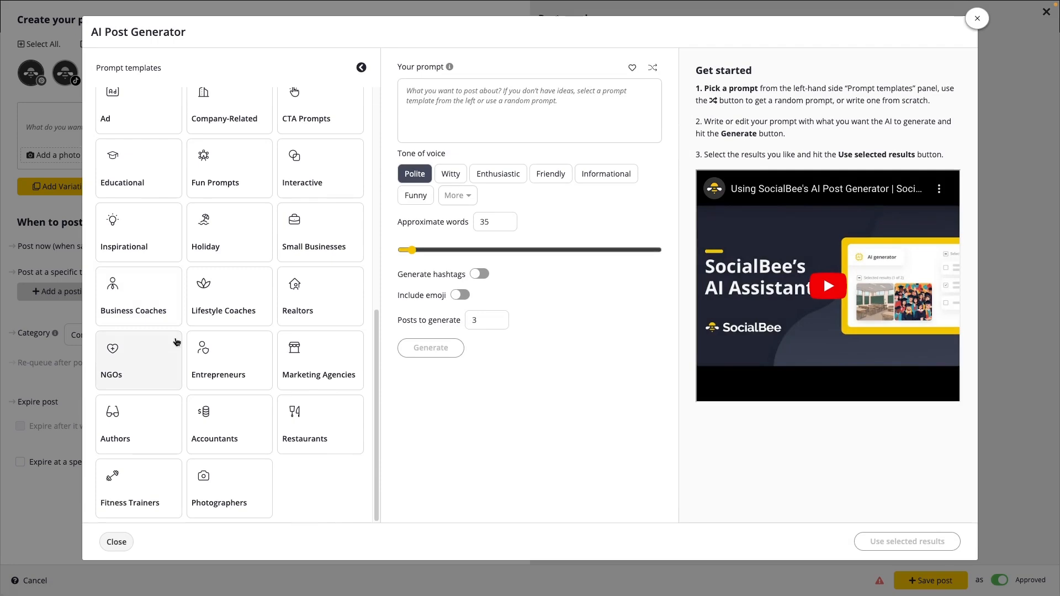
click(130, 489)
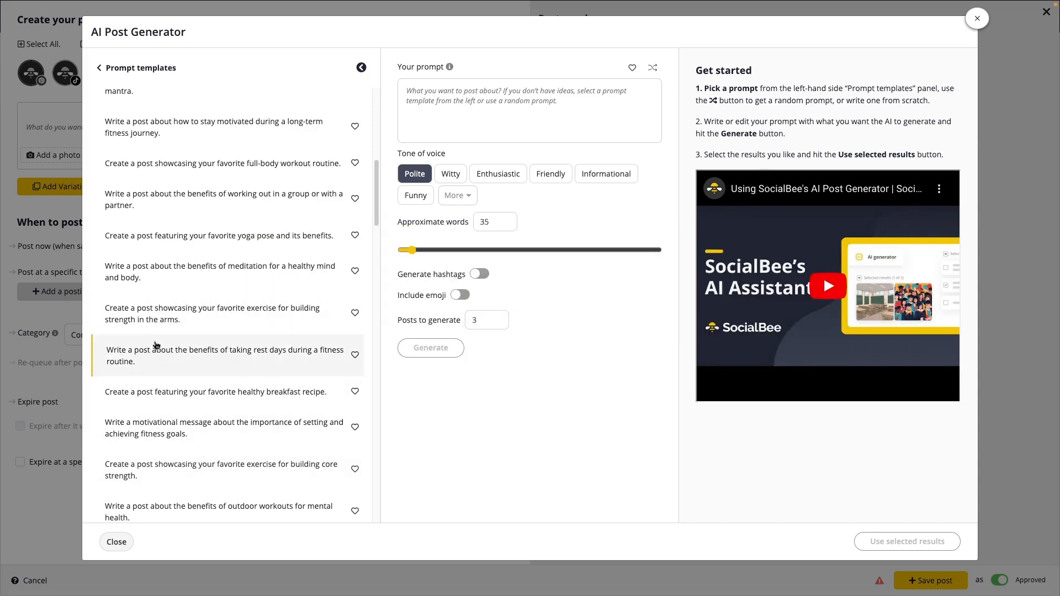
click(223, 391)
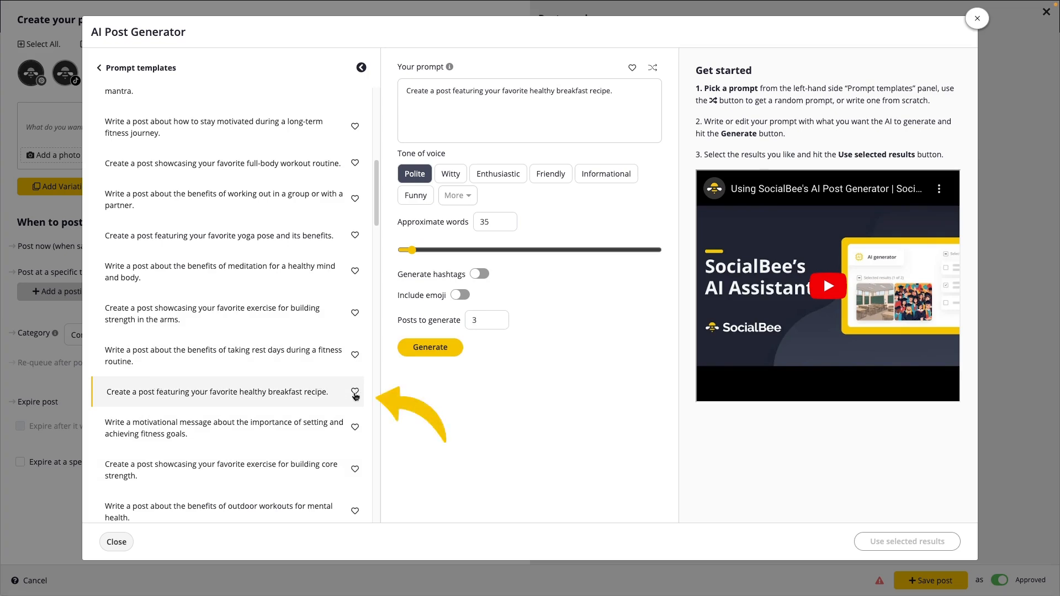
click(354, 391)
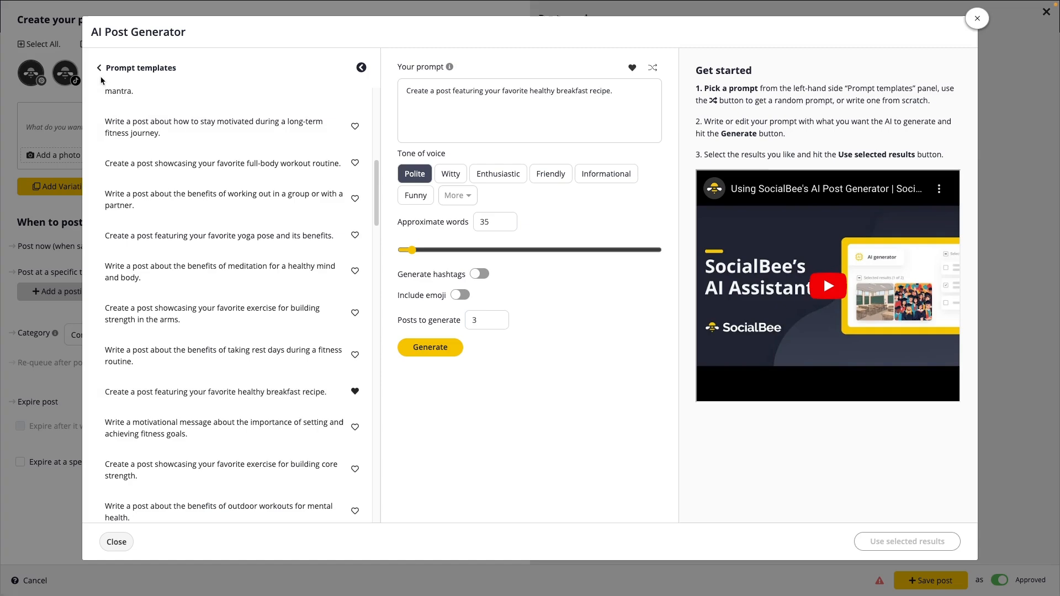
Check the favorites list for the breakfast prompt, then swap in a random LinkedIn burnout prompt
click(98, 67)
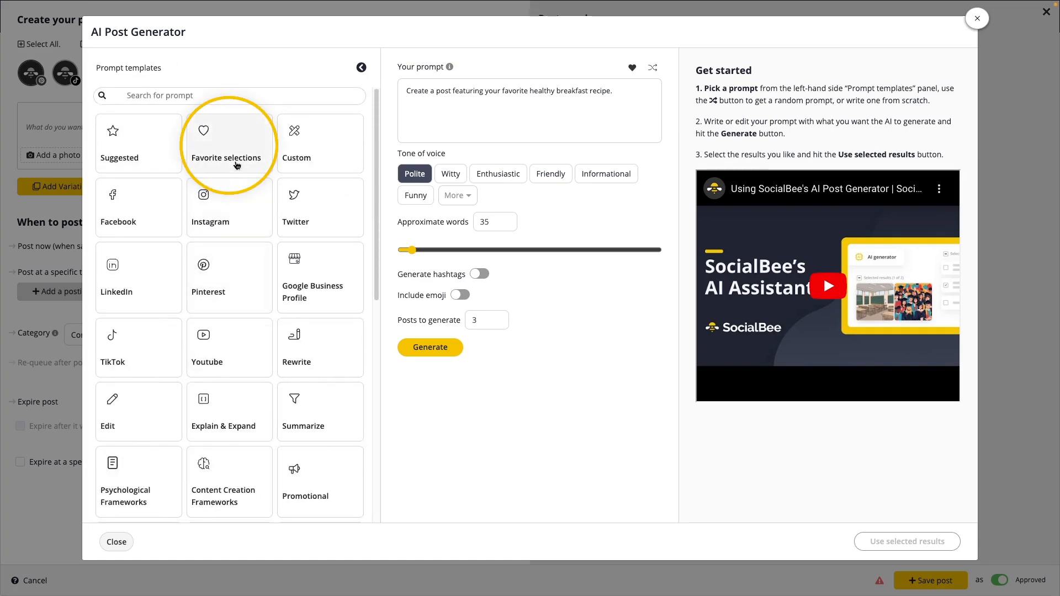
click(228, 142)
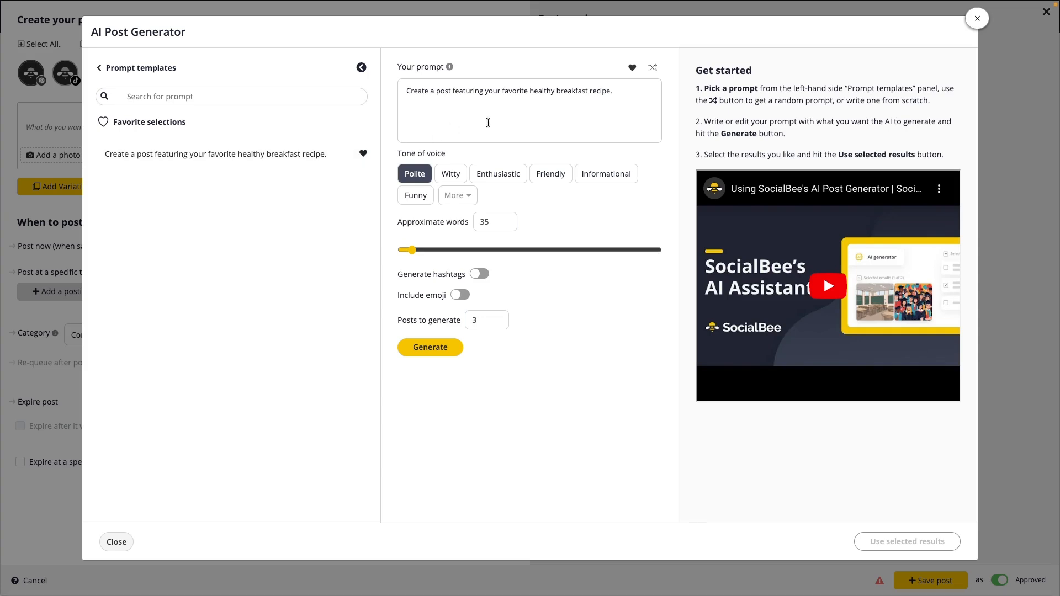
mouse_move(652, 68)
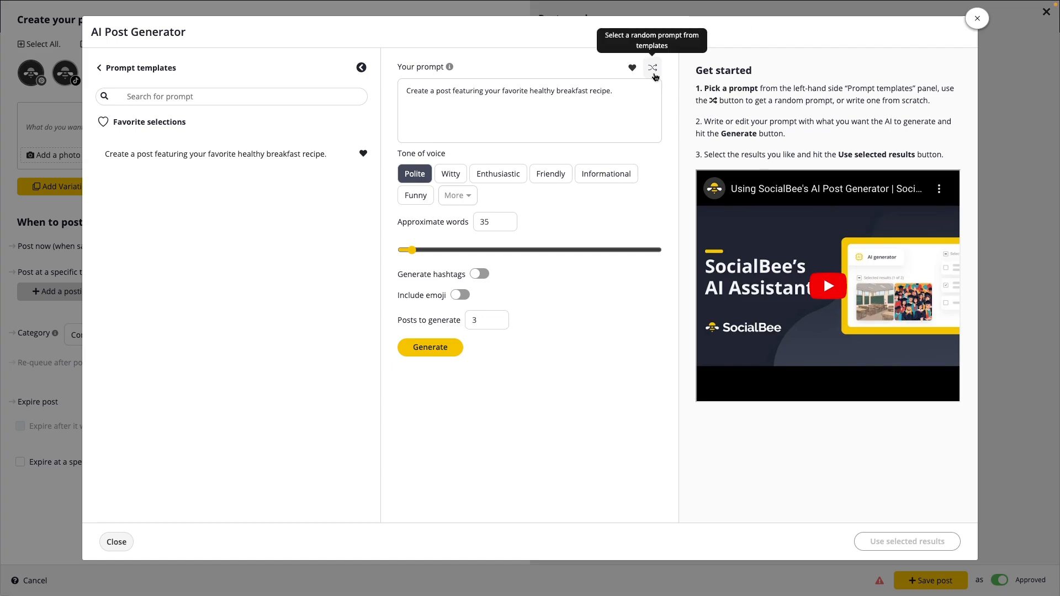
click(651, 68)
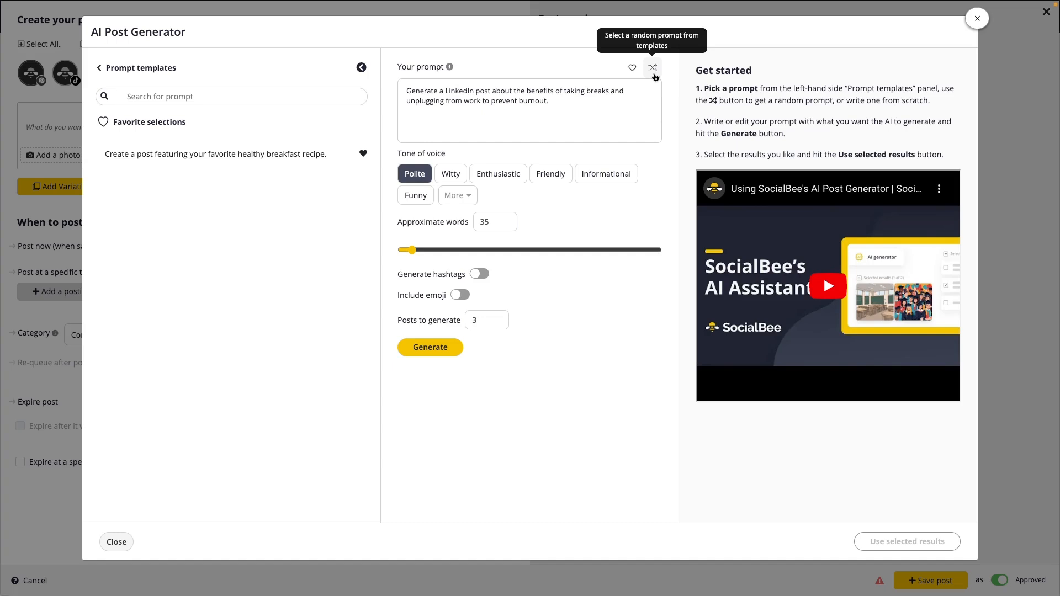
mouse_move(442, 105)
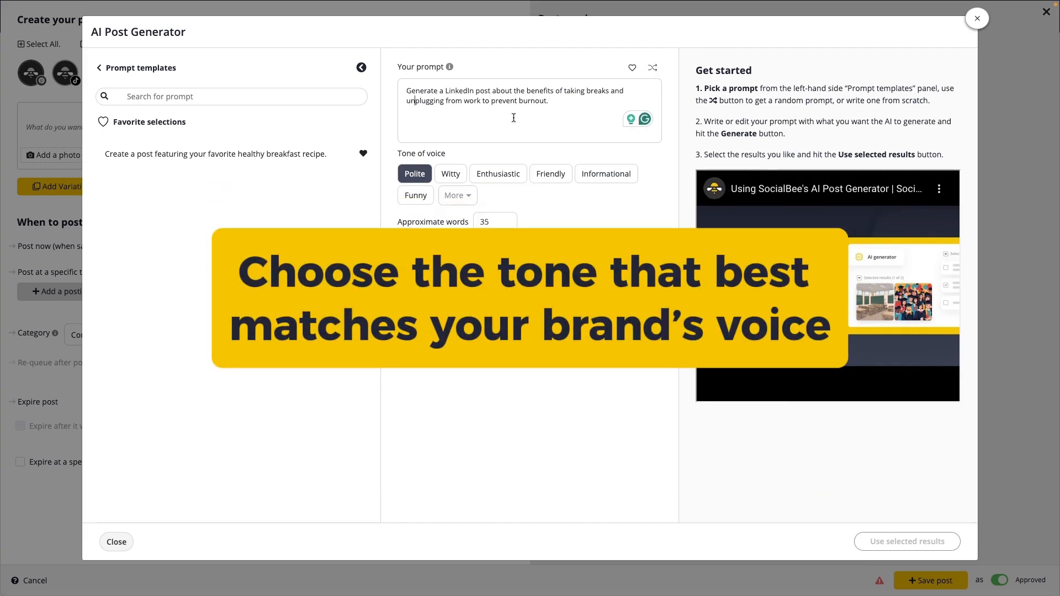
Generate captions with a Friendly tone, about 161 words, hashtags and emoji enabled
click(550, 174)
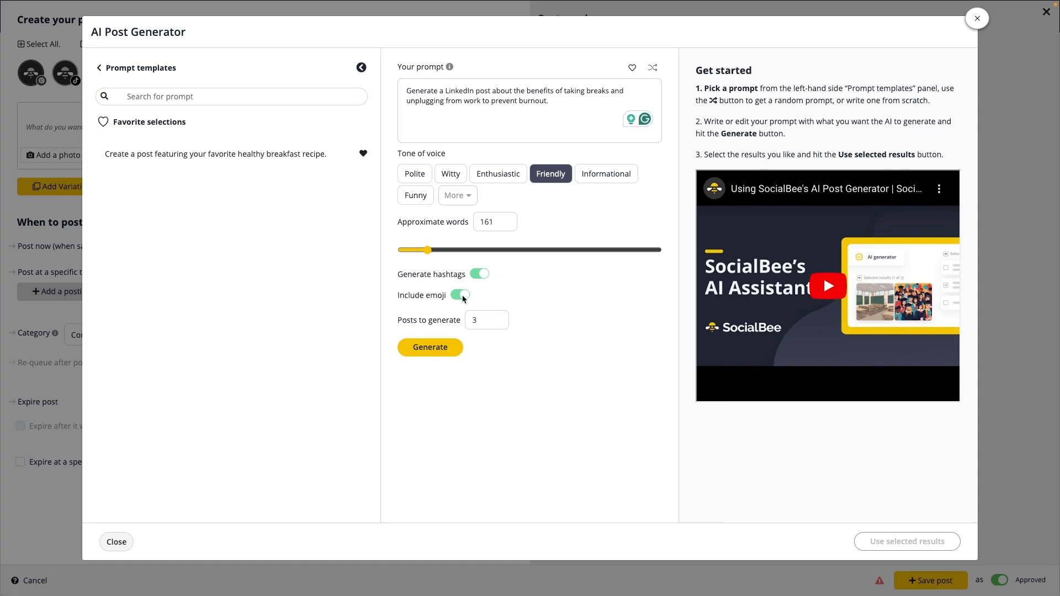
click(486, 321)
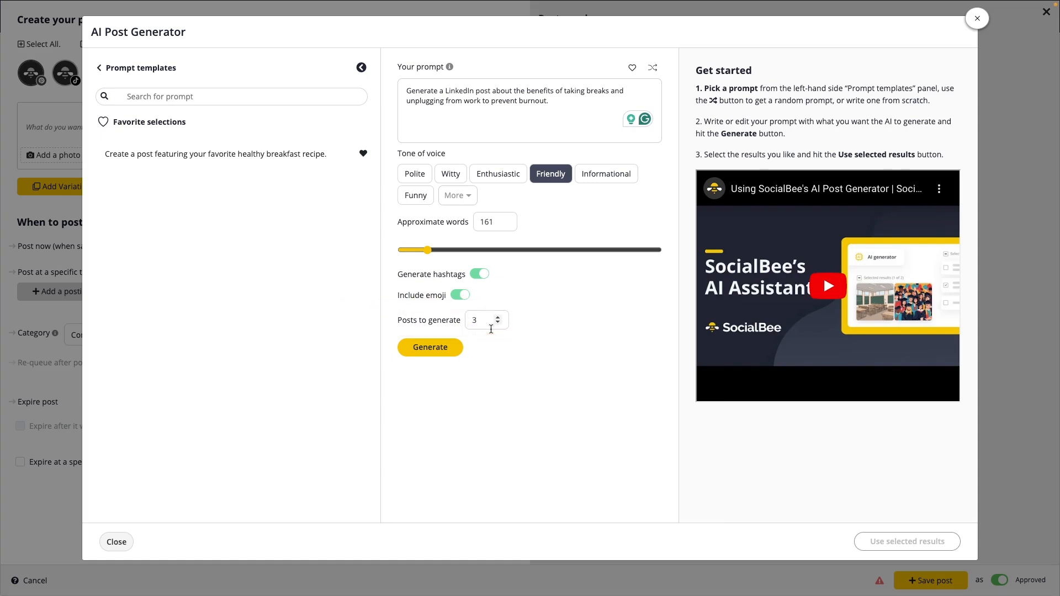
click(429, 346)
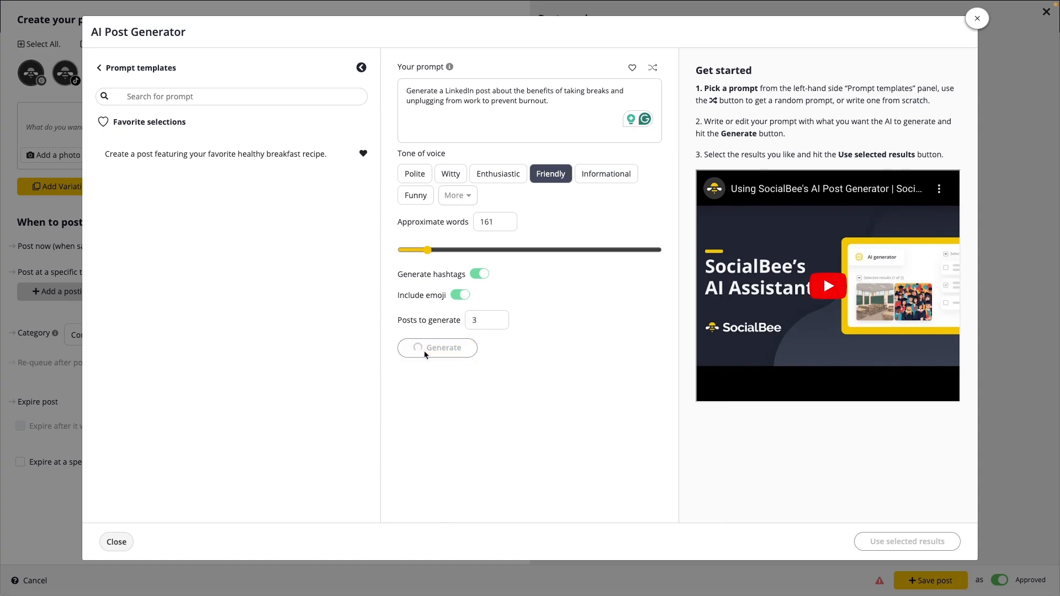
Add the second and third break-themed captions to the post as text variations
click(429, 347)
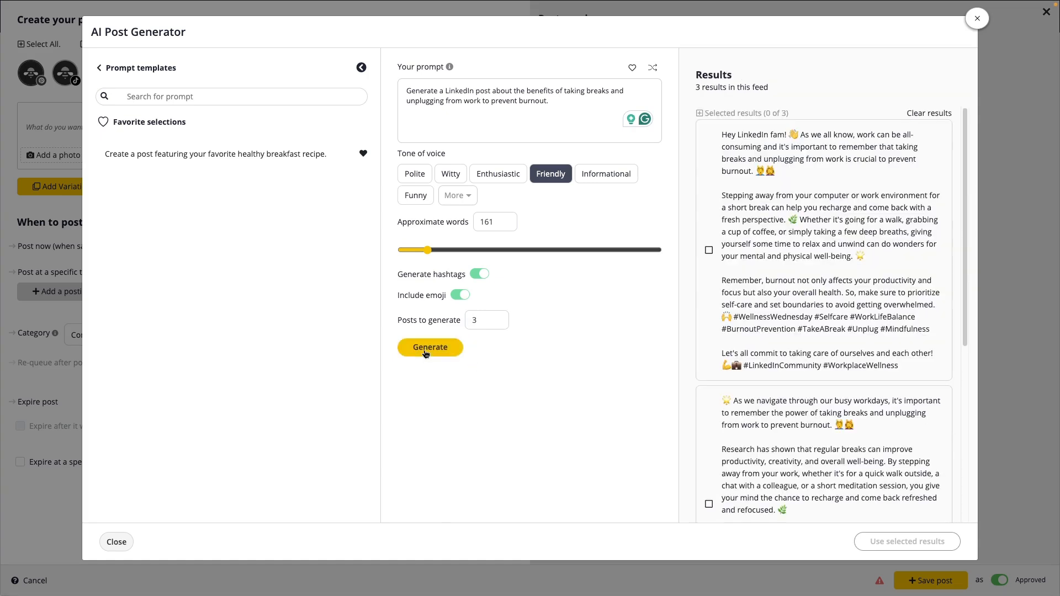
mouse_move(874, 348)
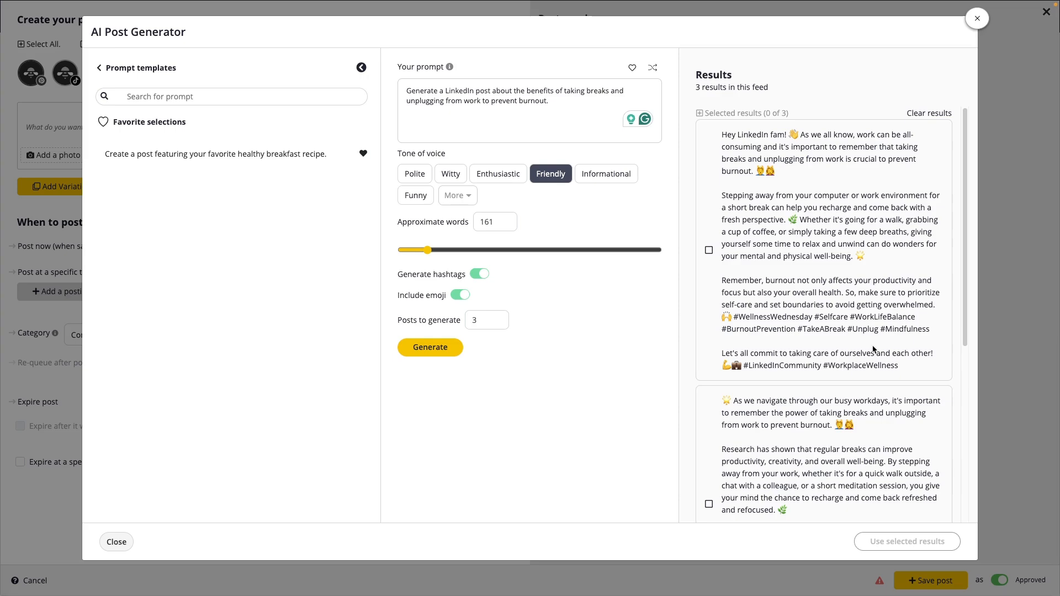
click(709, 296)
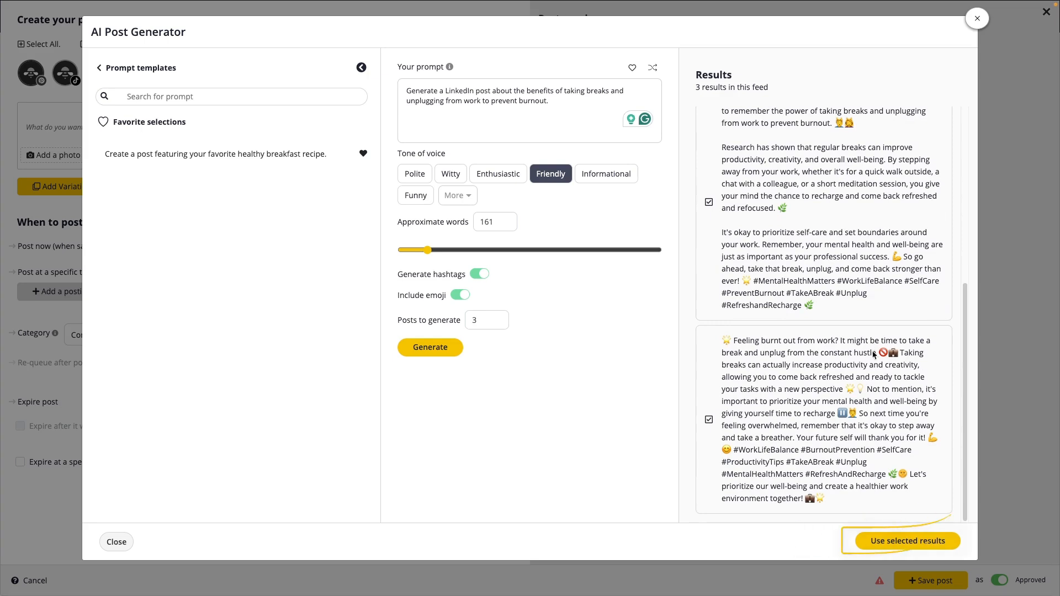
click(909, 541)
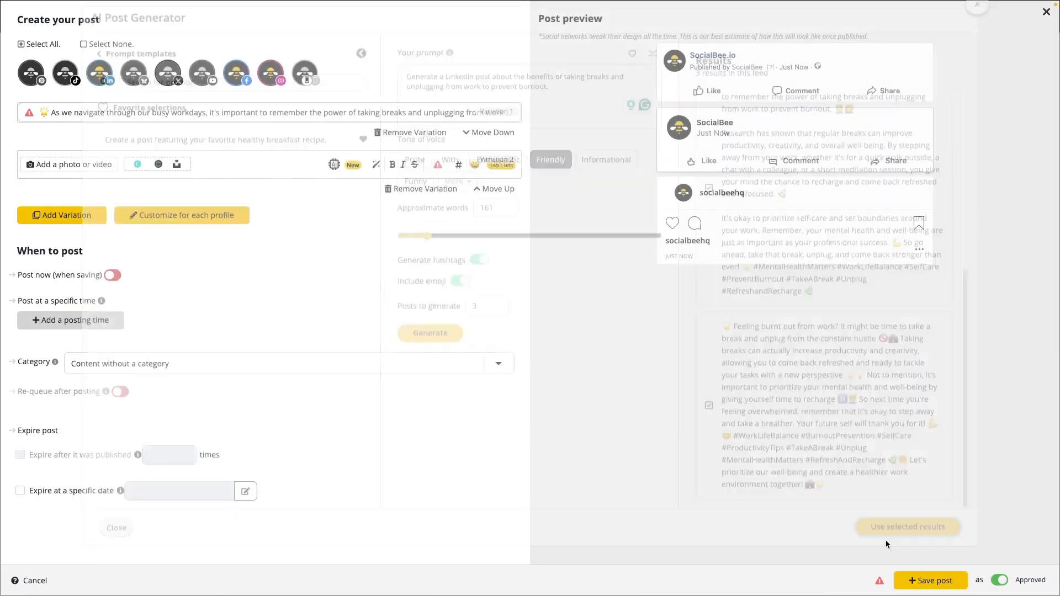
Expand Variation 1 to preview the break-taking caption across the three networks
click(907, 527)
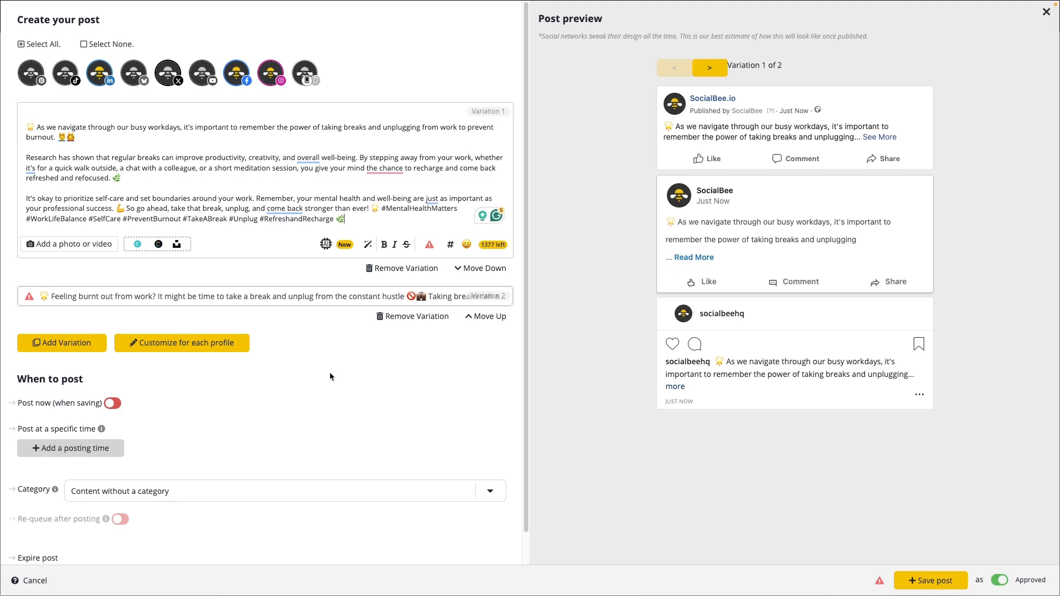
mouse_move(325, 255)
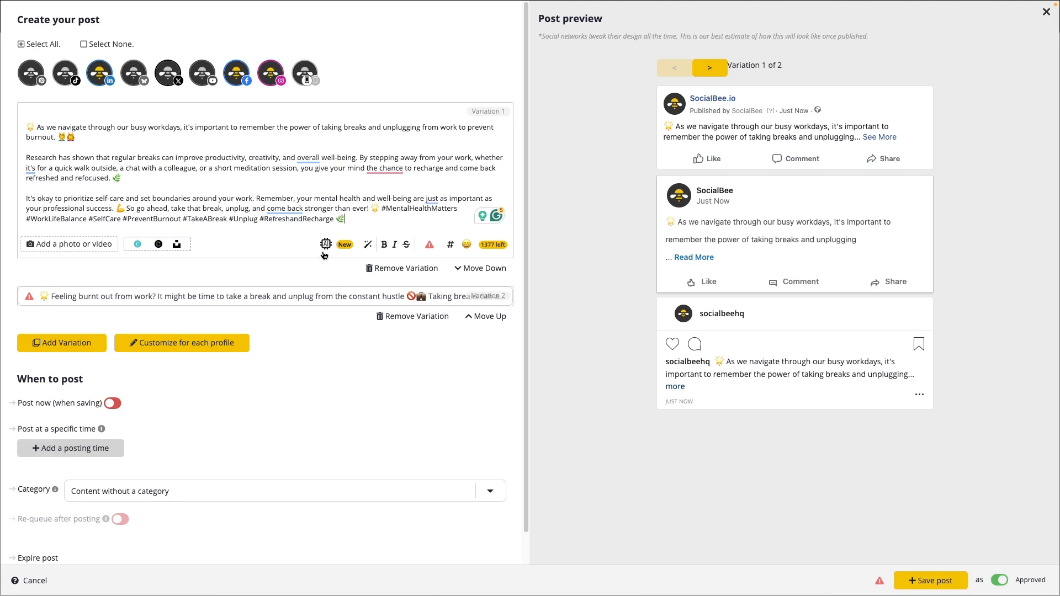
Customize Variation 1 into separate LinkedIn, Facebook and Instagram captions and expand the Instagram one
click(325, 244)
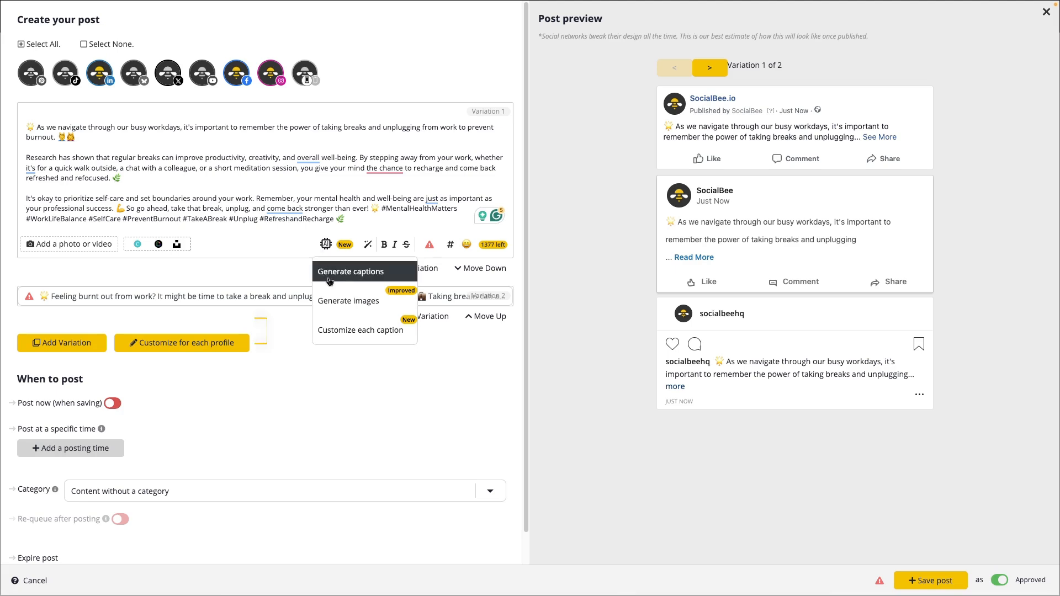
mouse_move(362, 330)
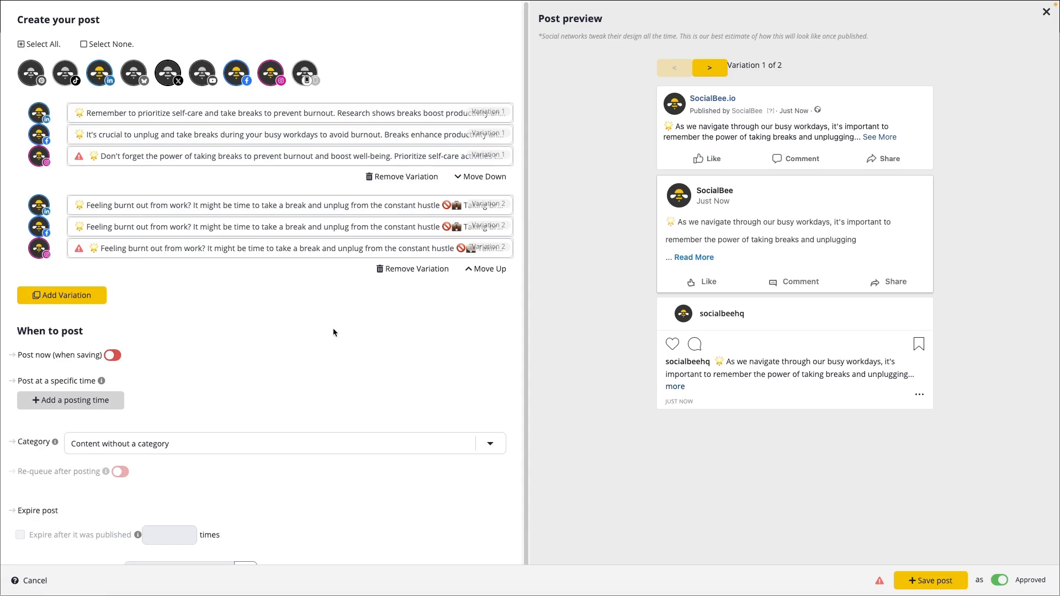
click(284, 156)
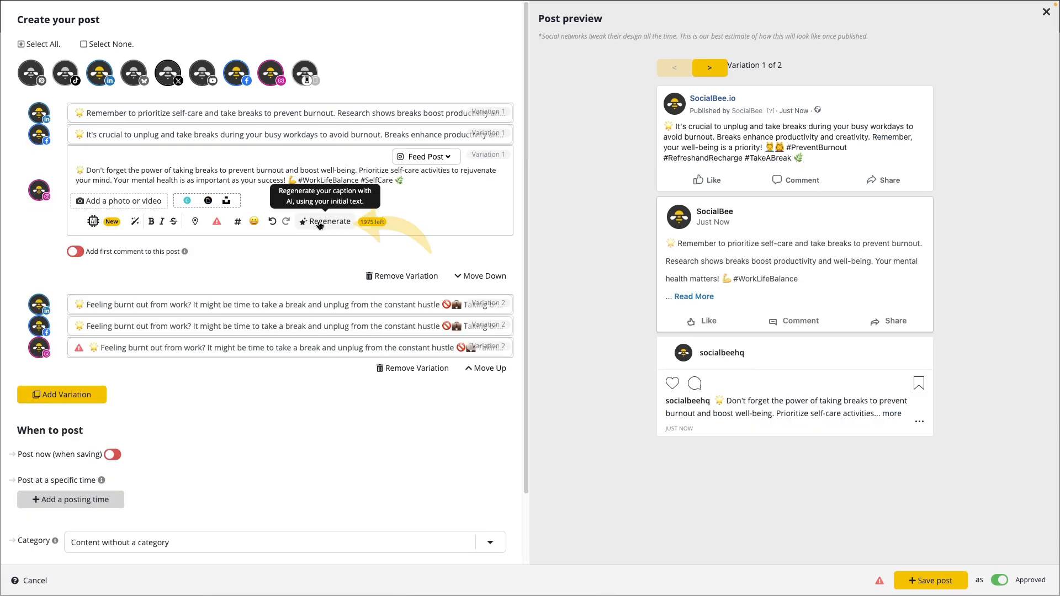
mouse_move(329, 222)
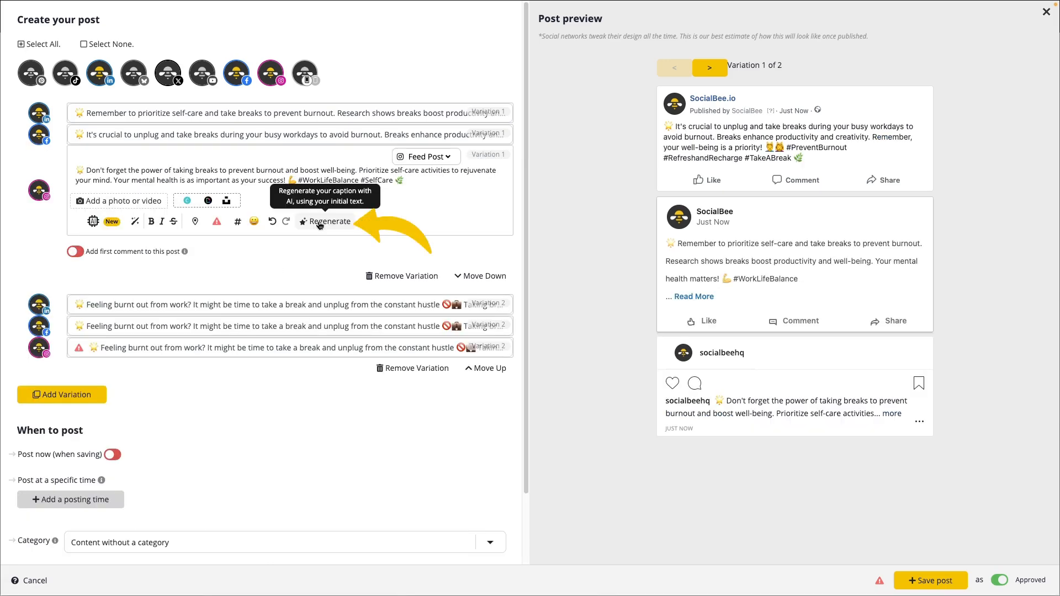
Show the AI assistant options for the avocado toast breakfast caption draft
click(328, 222)
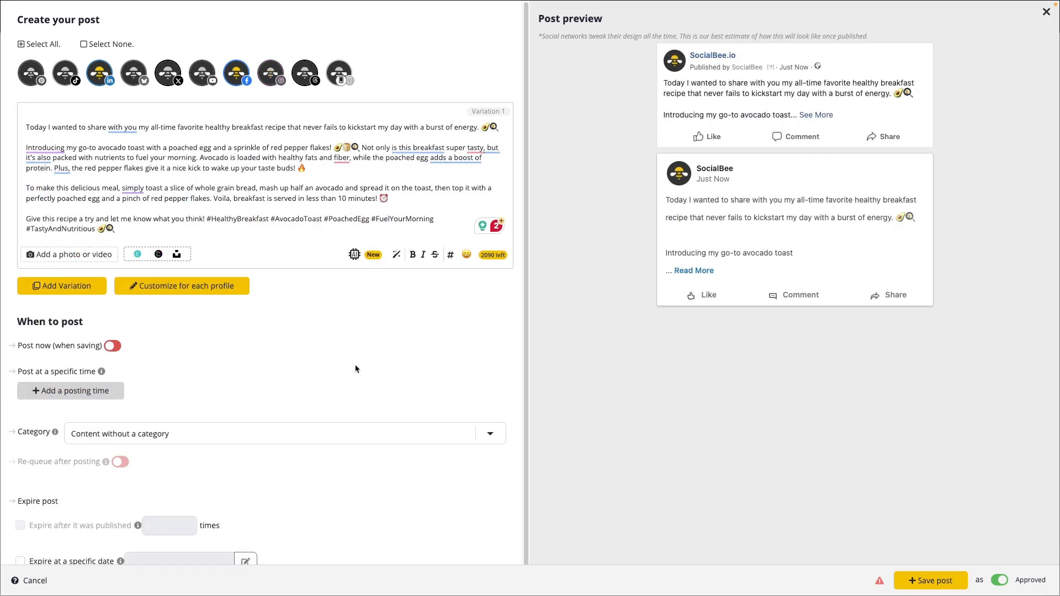
mouse_move(371, 343)
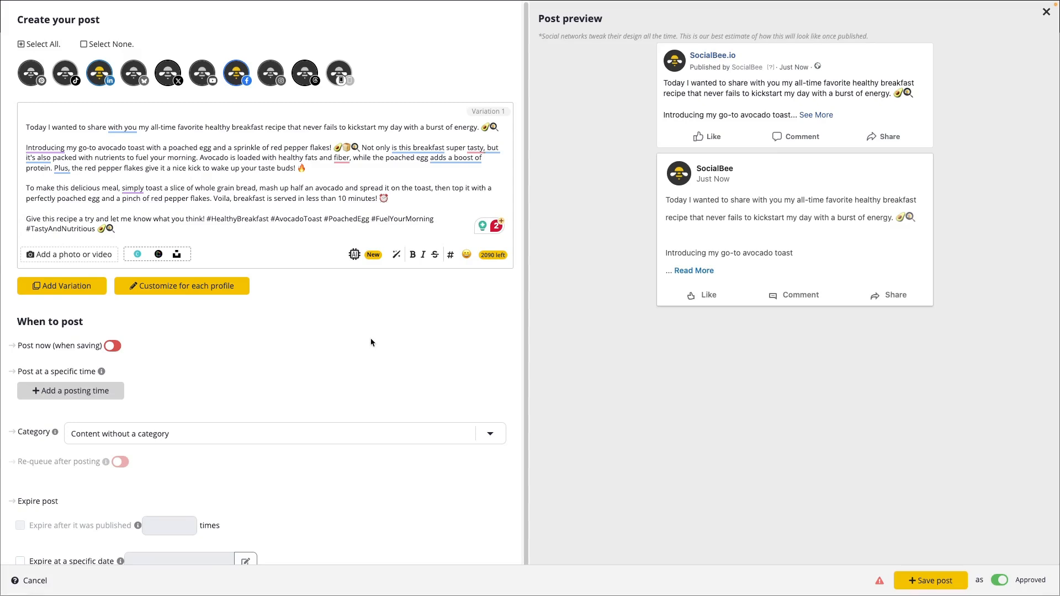
mouse_move(354, 254)
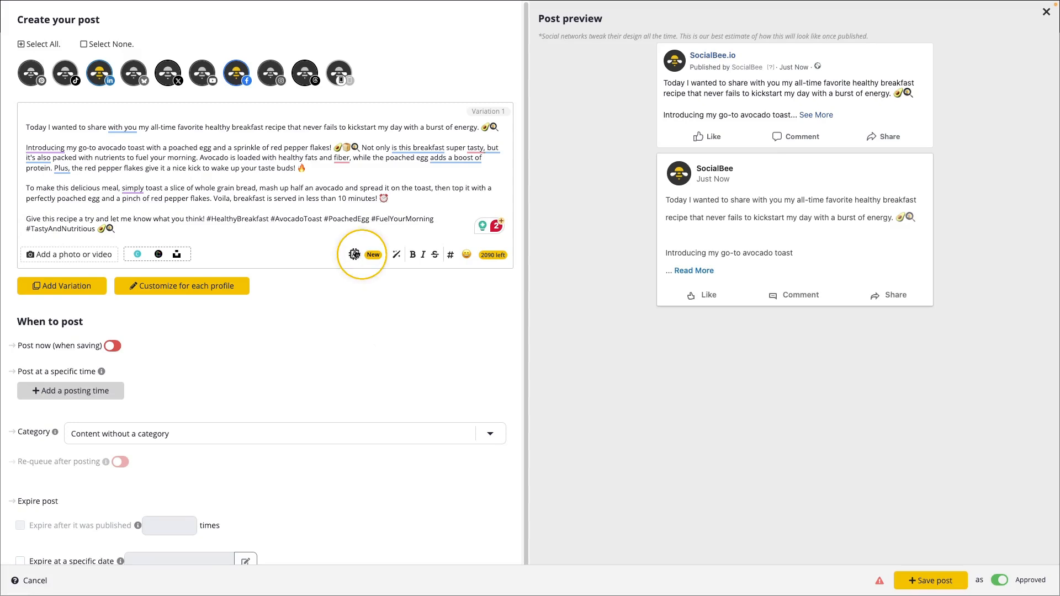
click(355, 256)
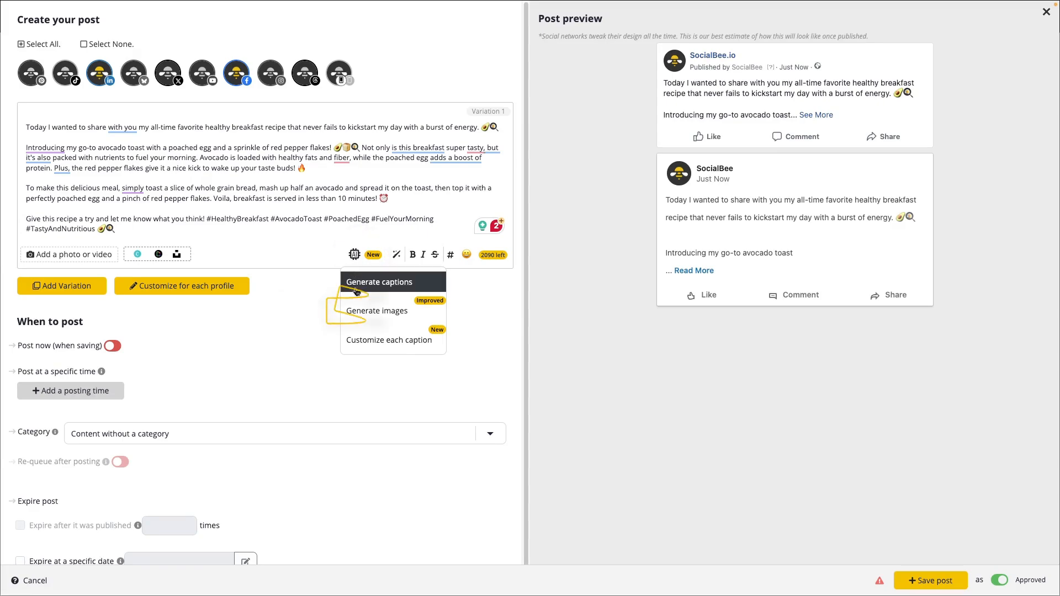
Bring up the AI image generator with suggested avocado toast prompts
click(375, 310)
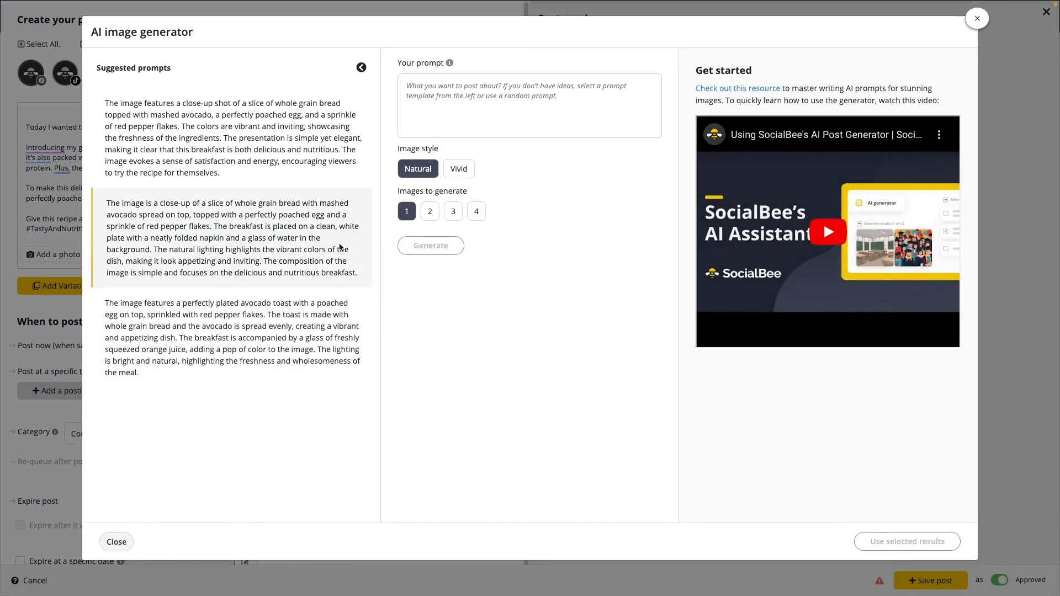
mouse_move(299, 255)
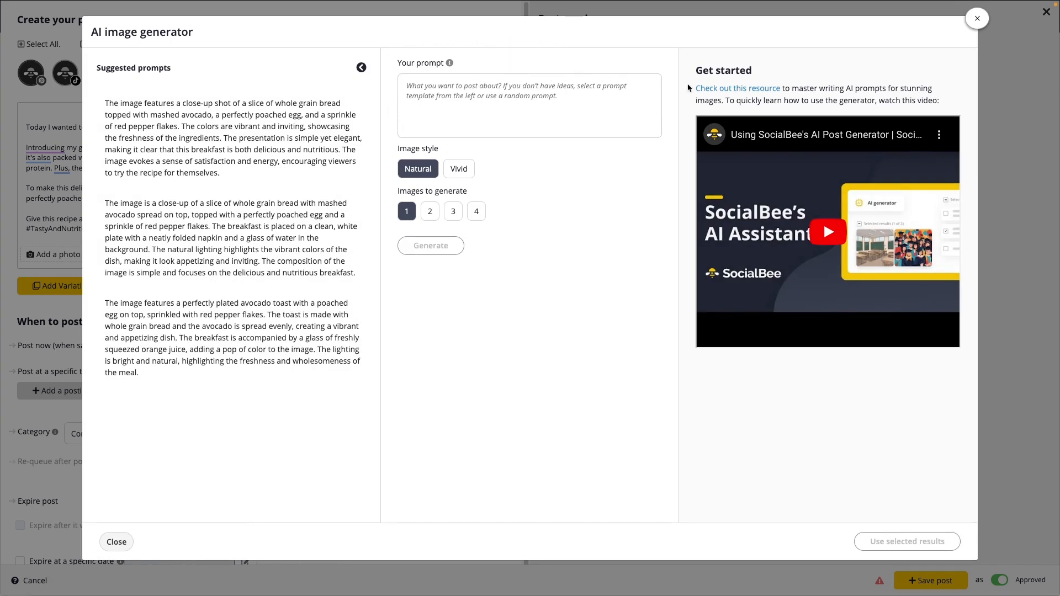
mouse_move(737, 88)
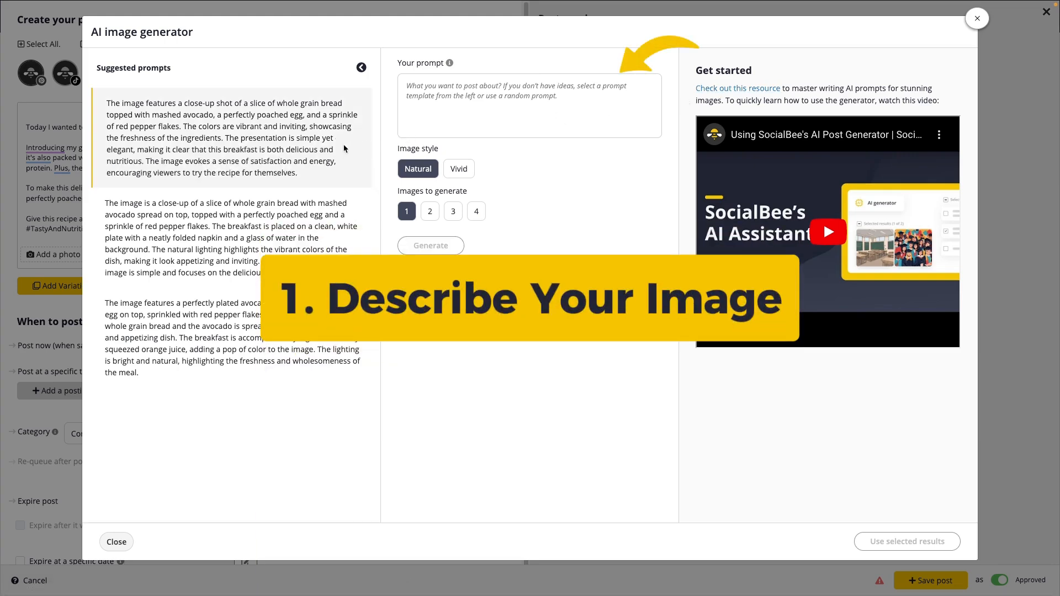
Generate three Natural-style images from the first avocado toast with poached egg prompt
click(232, 137)
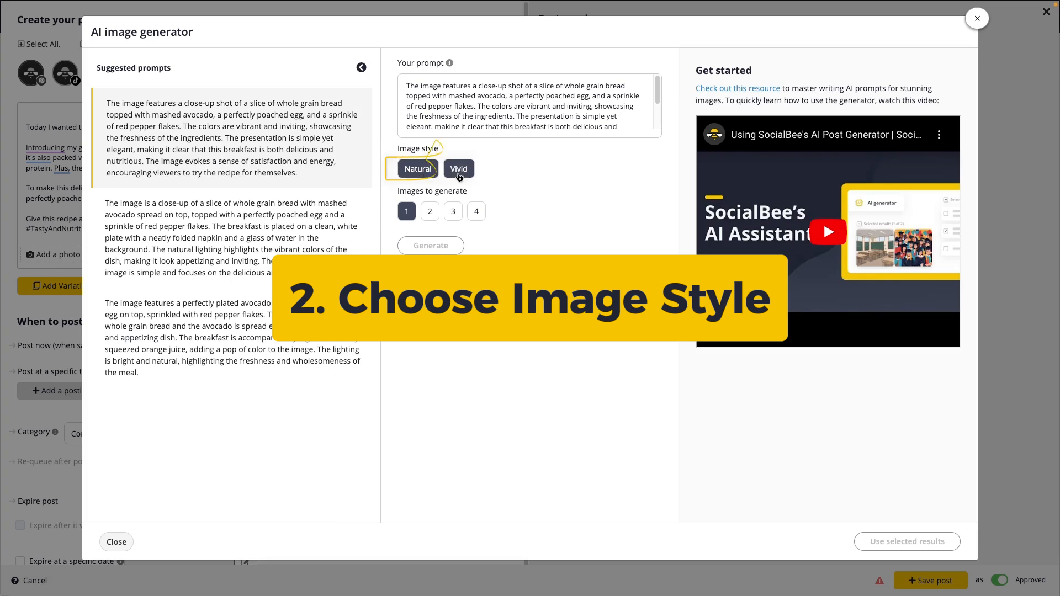
click(459, 168)
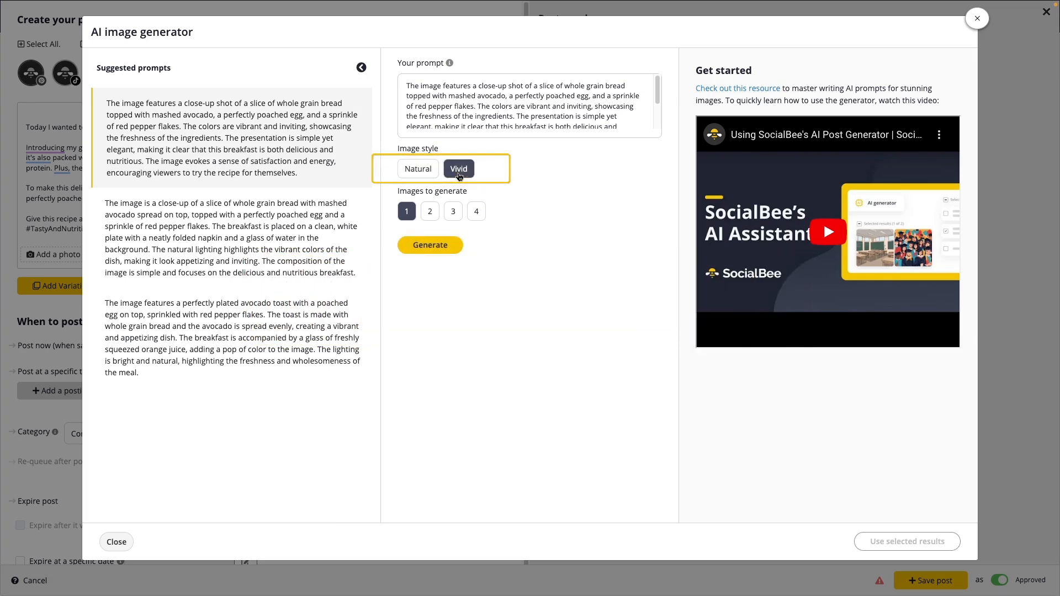
click(418, 168)
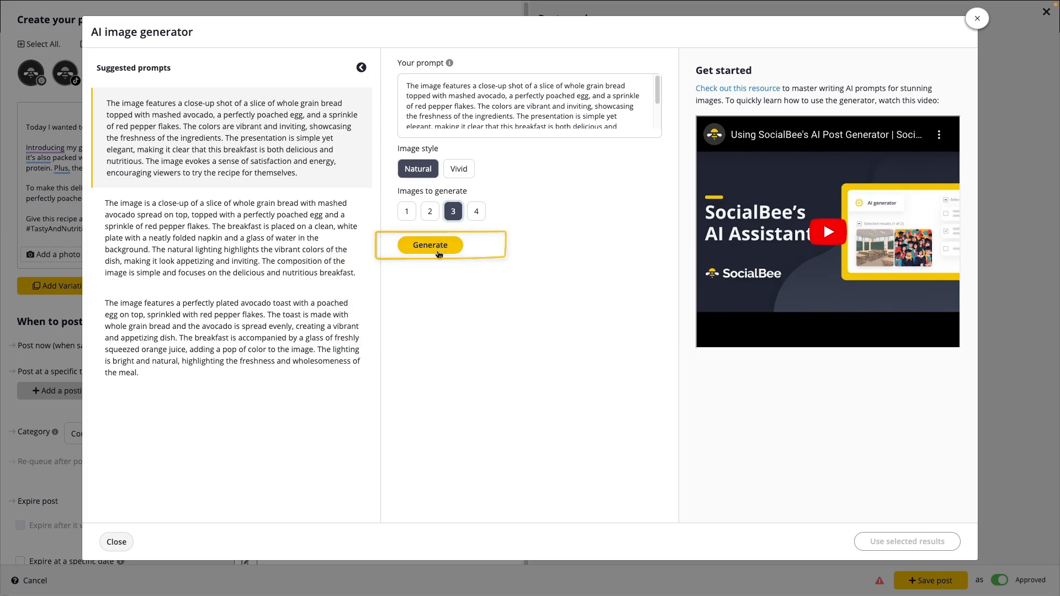
click(429, 245)
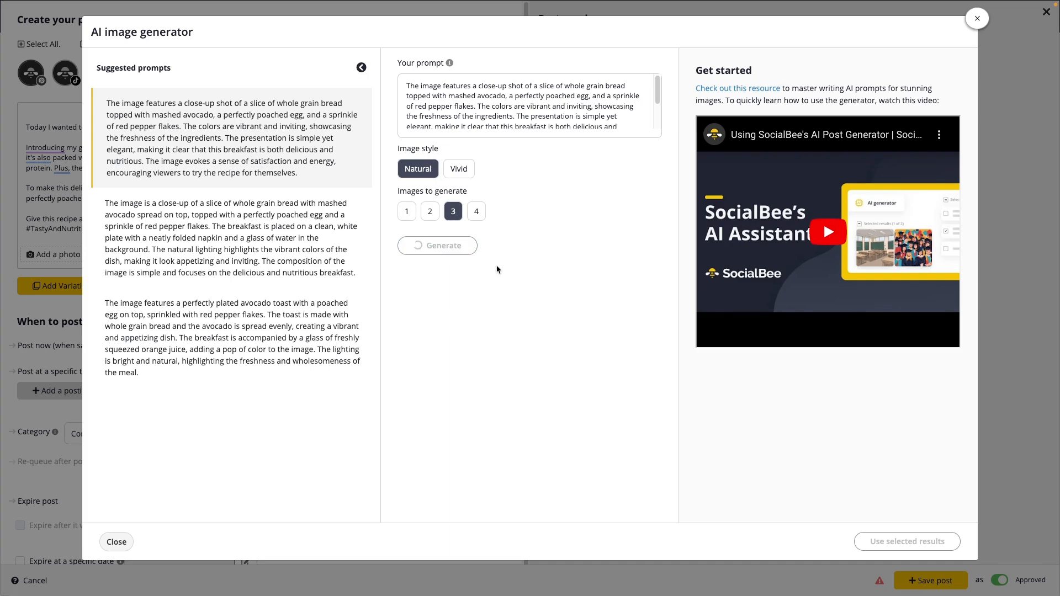
Select the third generated avocado toast image, the one on a white plate
click(437, 245)
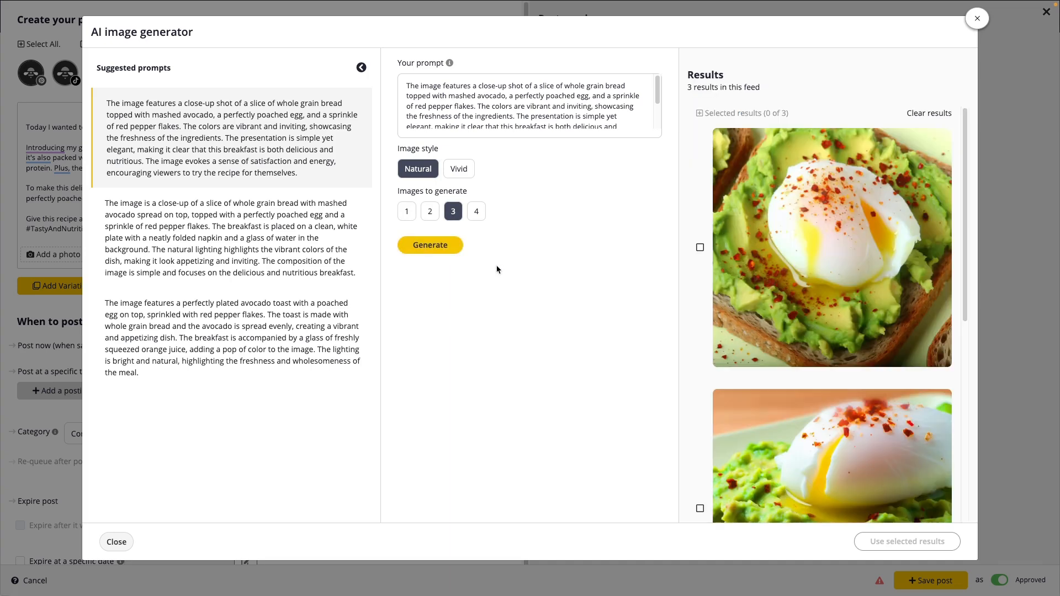
mouse_move(765, 285)
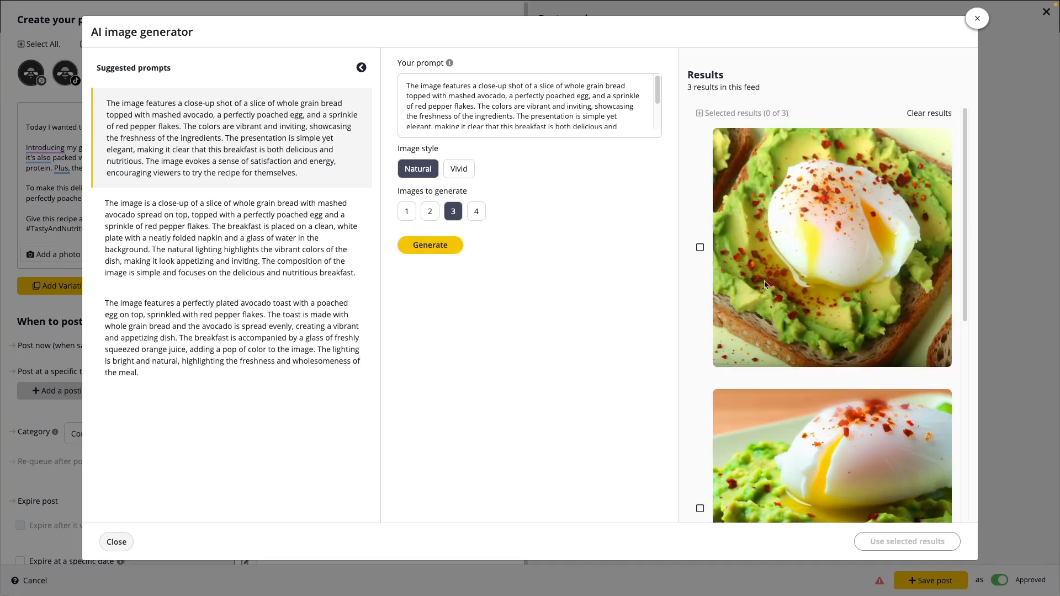
scroll(down, 3)
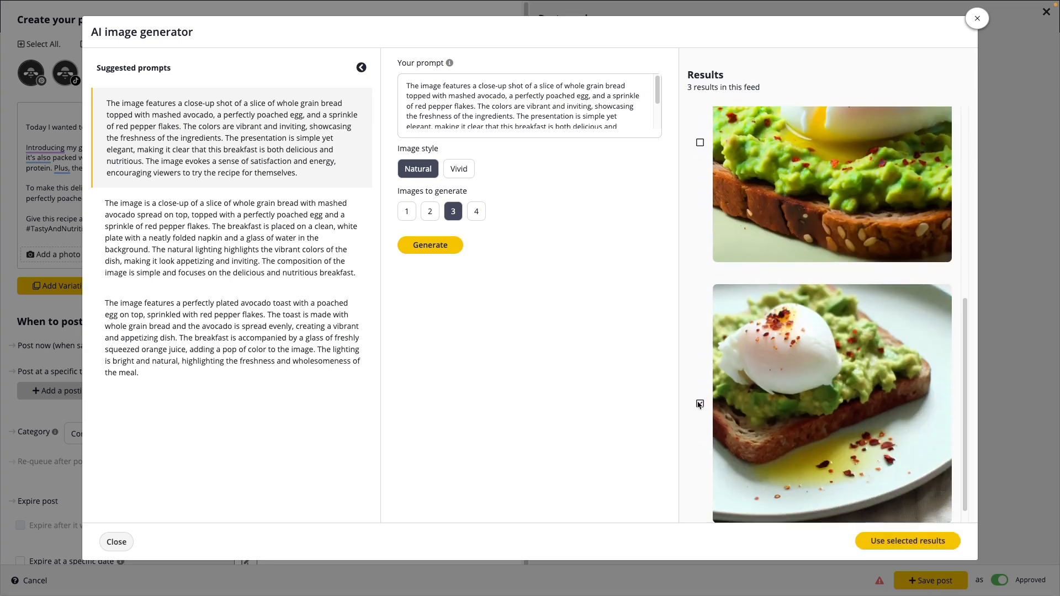
click(700, 404)
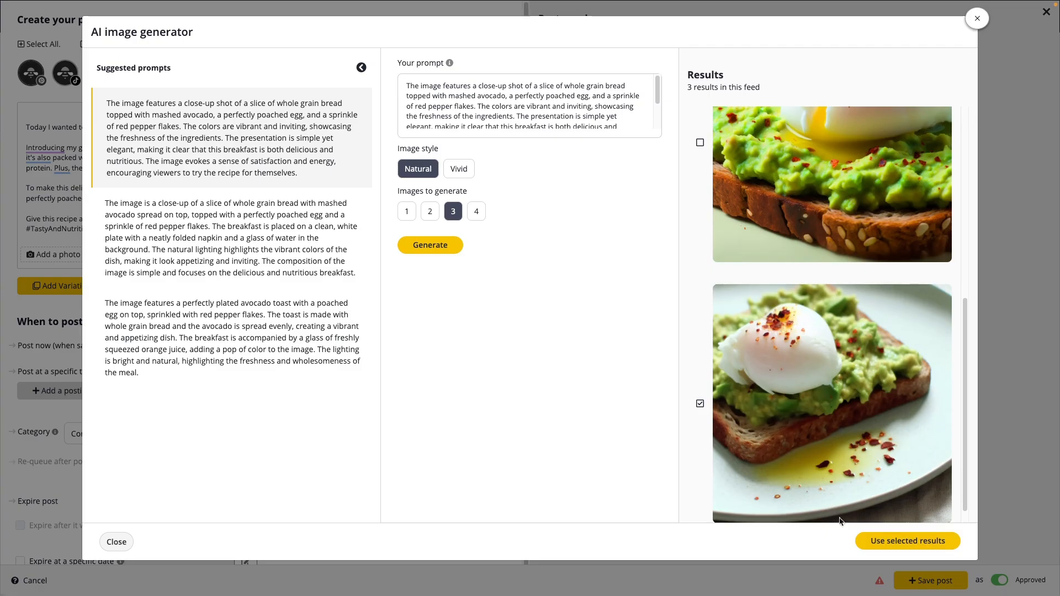
Attach the chosen image, file the post under Behind the Scenes, and save it as Approved
click(907, 541)
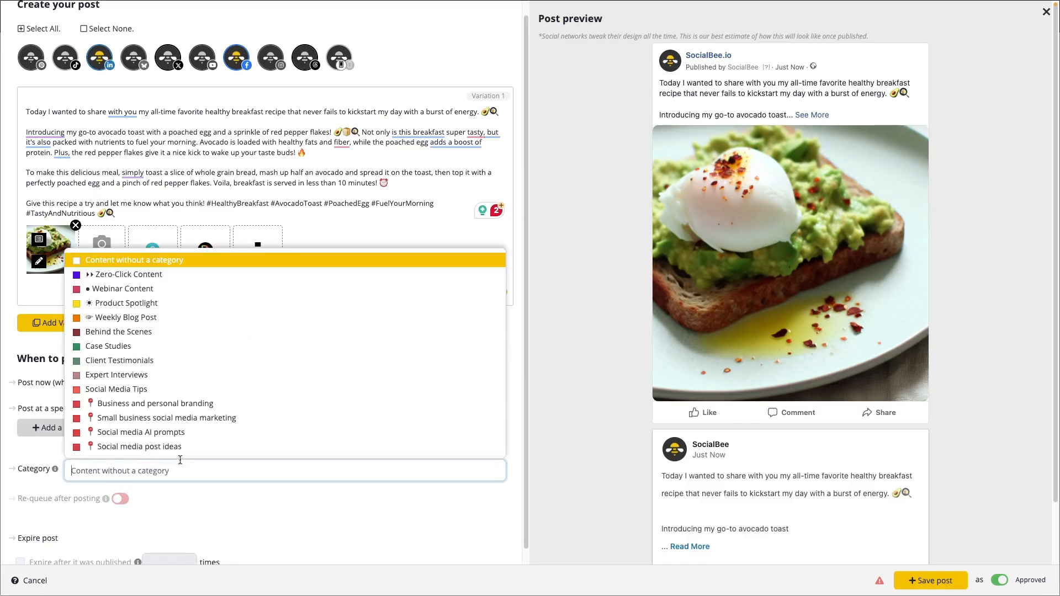
click(118, 332)
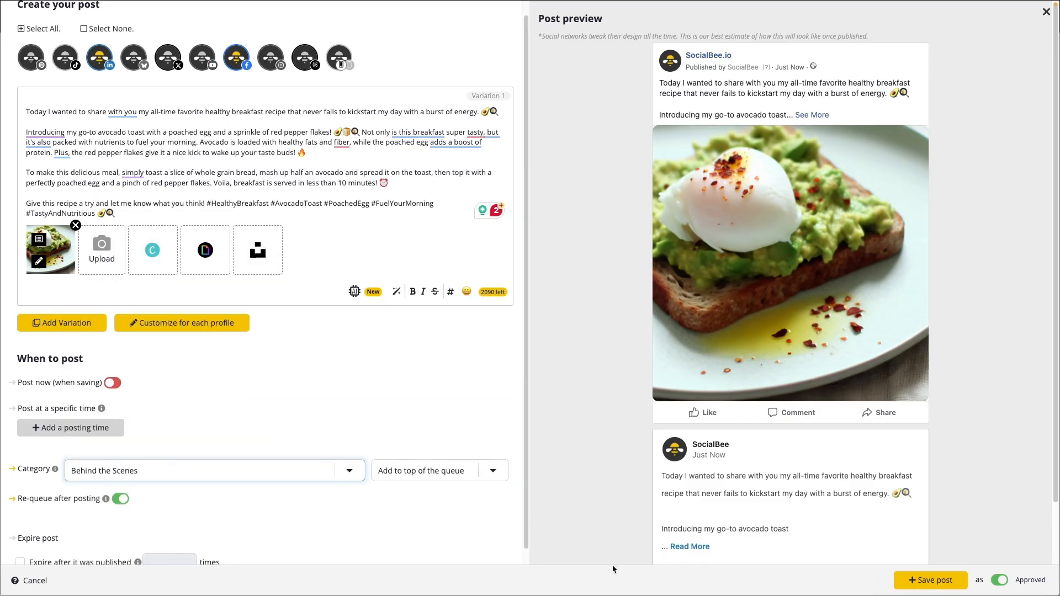
click(930, 579)
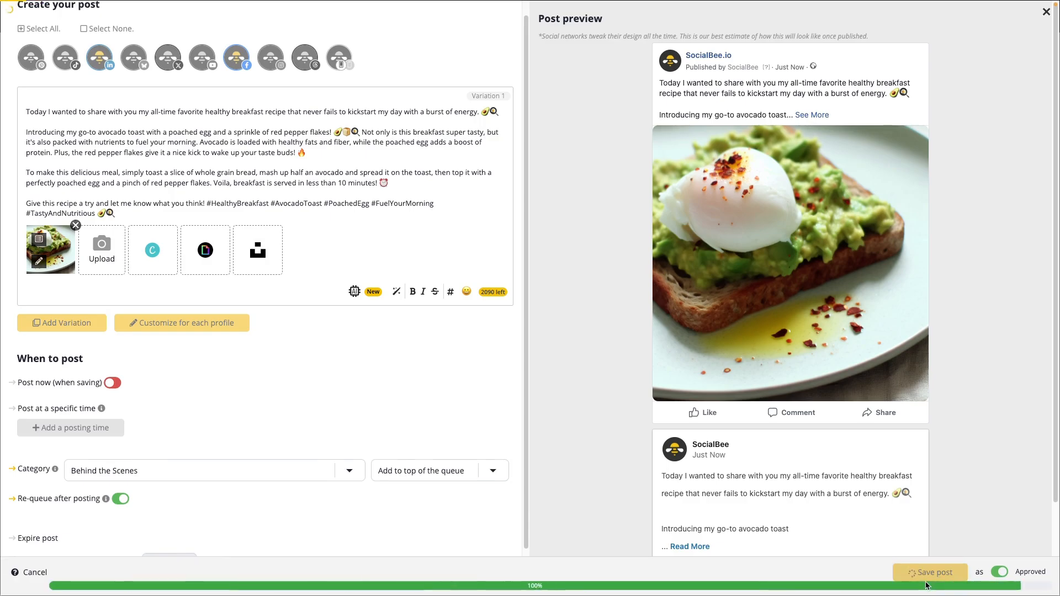
click(929, 572)
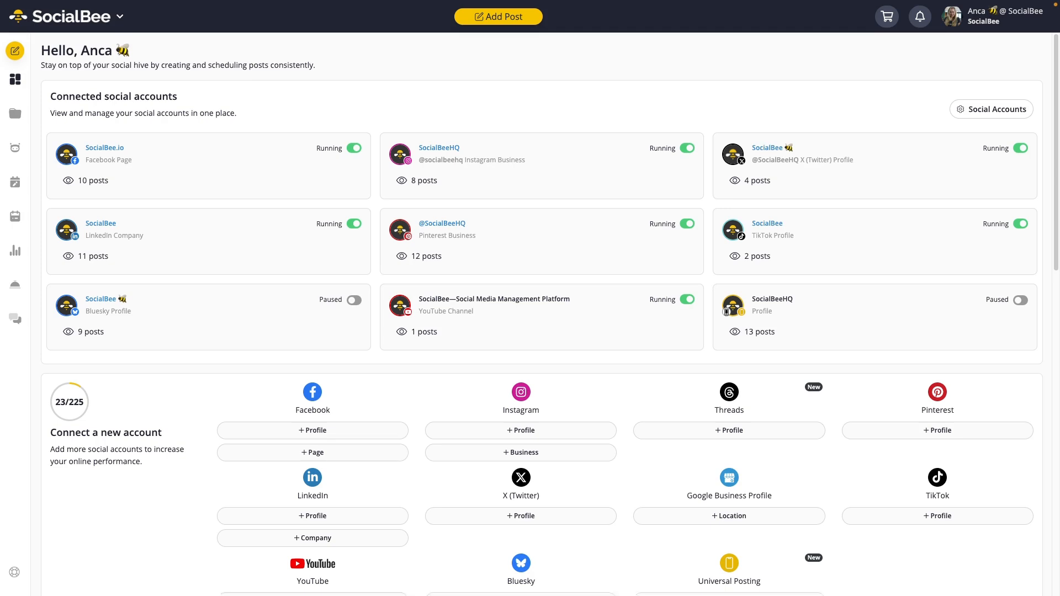
mouse_move(14, 147)
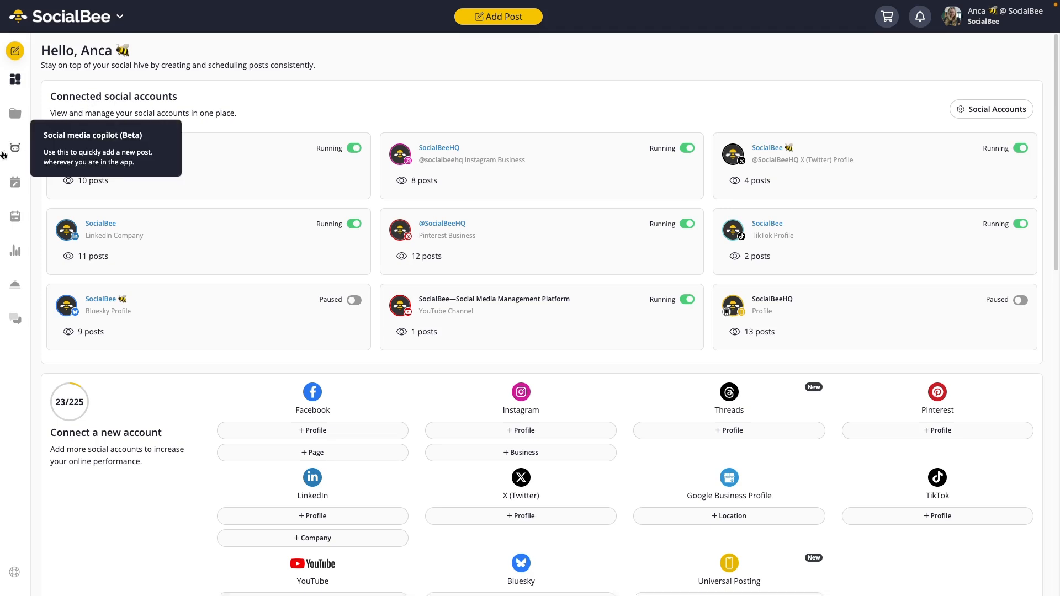
click(14, 148)
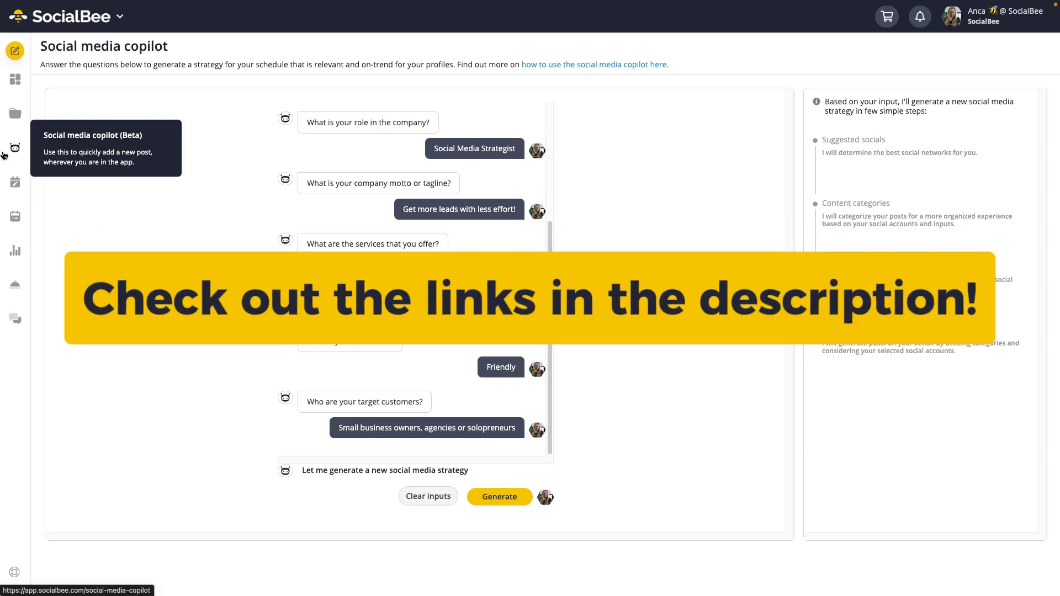
click(14, 80)
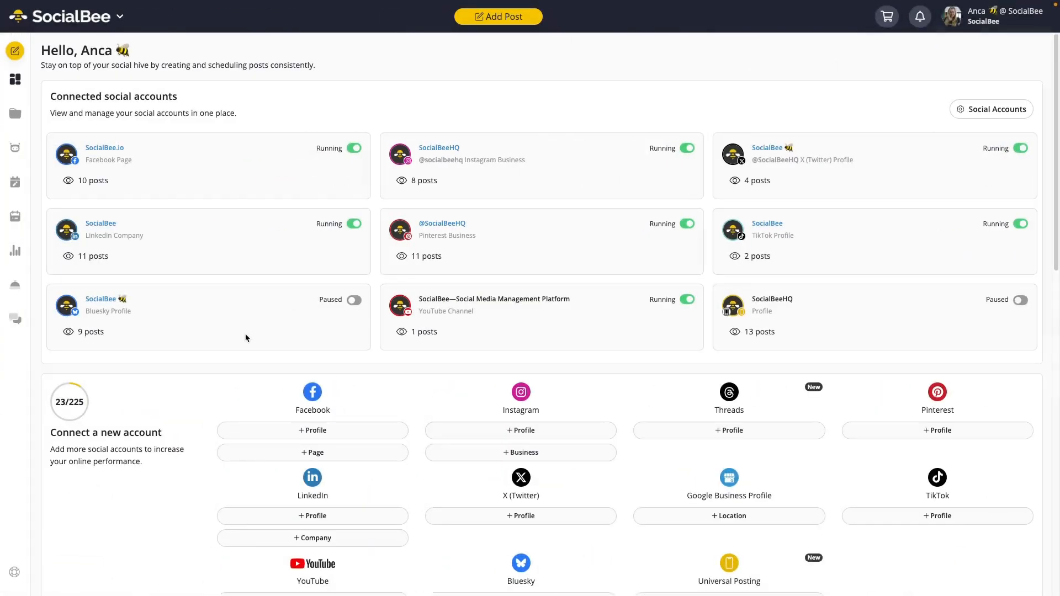